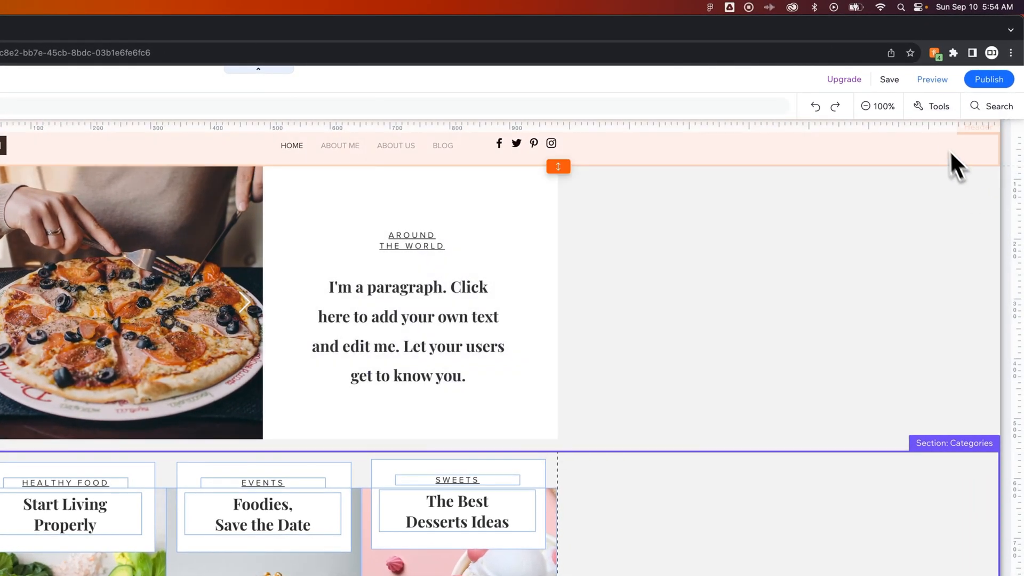
pyautogui.moveTo(930, 109)
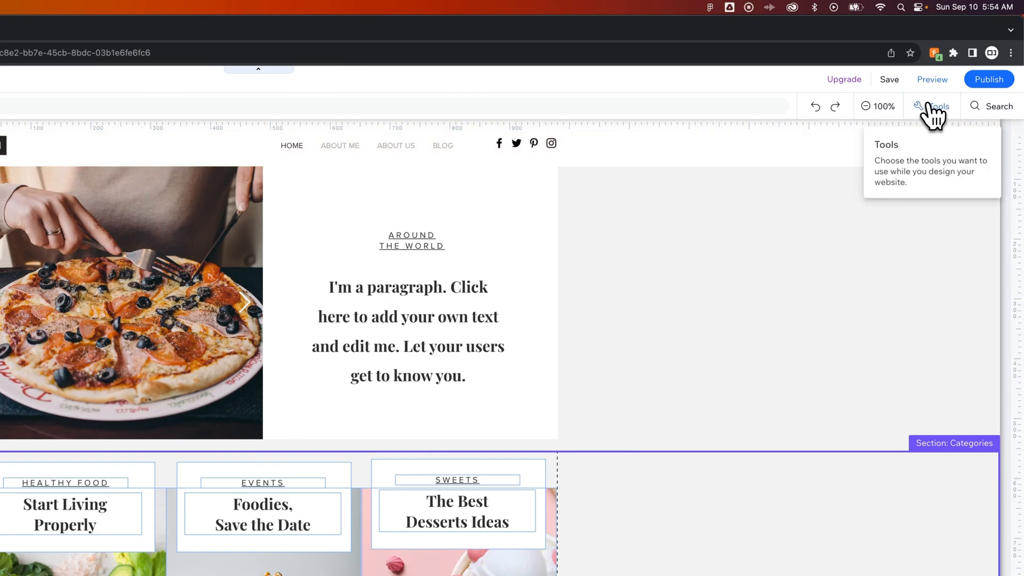
# Step: Show the rulers along the top and right side via the Tools menu
pyautogui.click(936, 106)
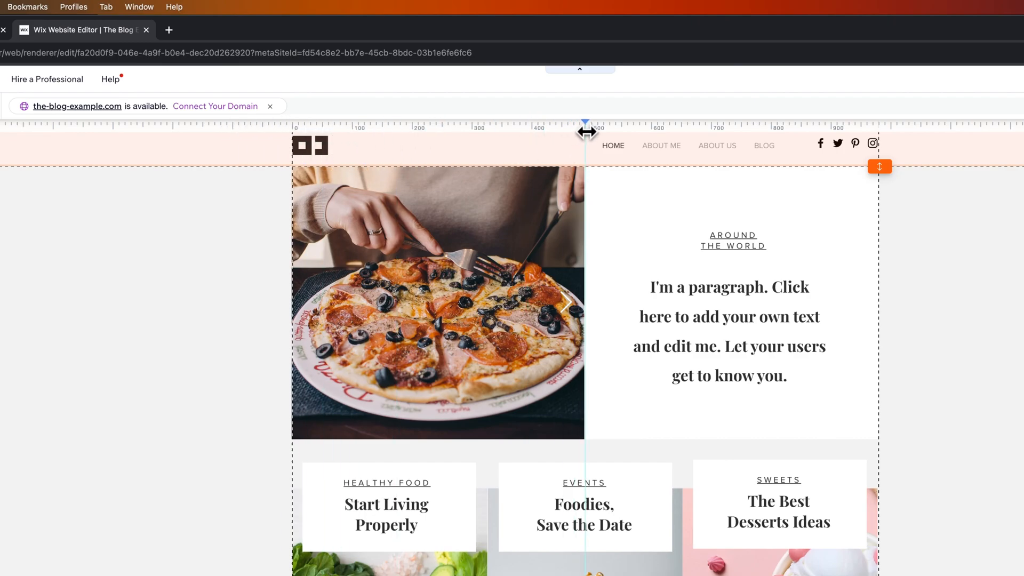
pyautogui.moveTo(596, 155)
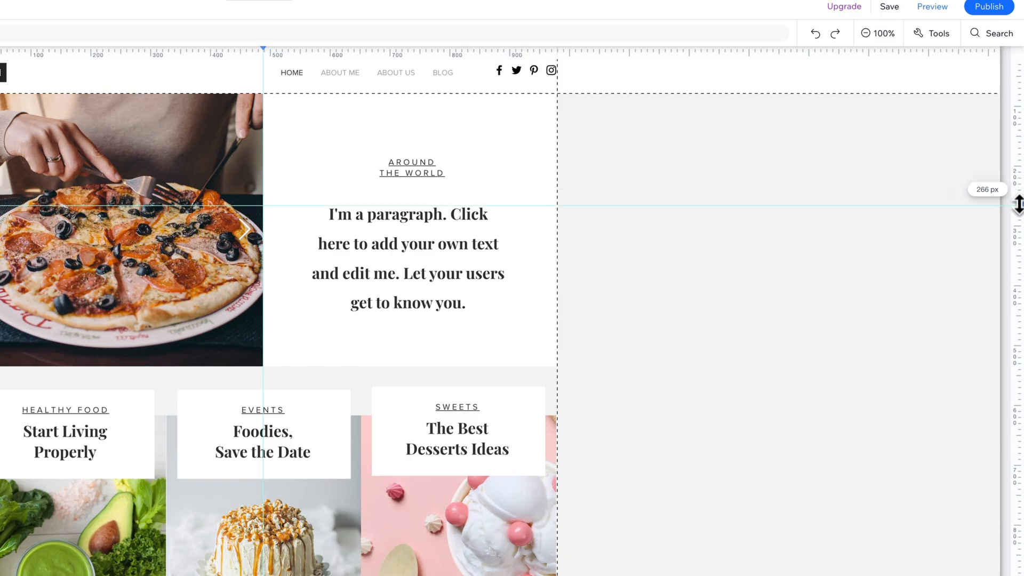
# Step: Place a horizontal guide 266 px from the top, alongside the vertical guide
pyautogui.moveTo(1016, 204); pyautogui.dragTo(1016, 219)
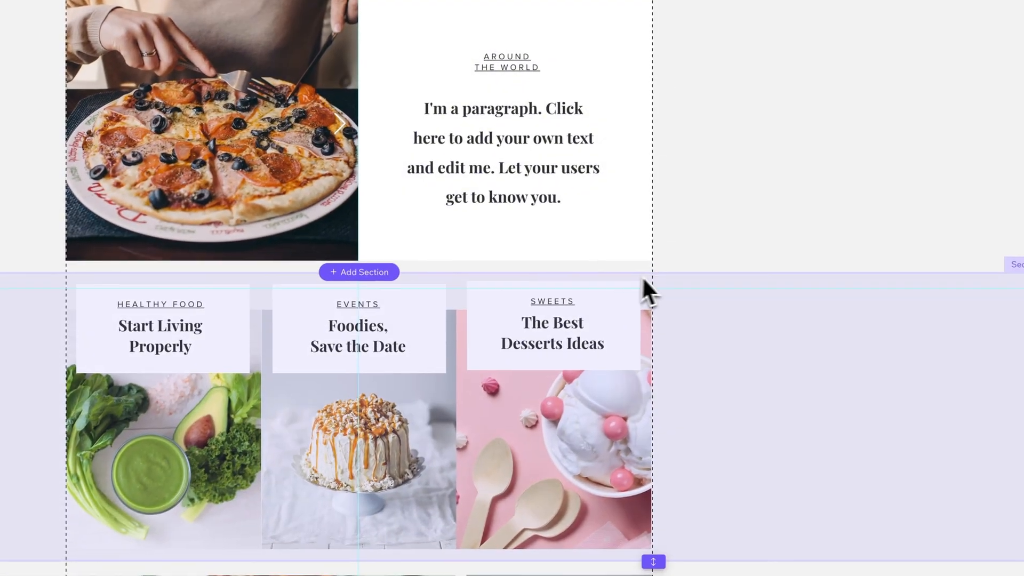
pyautogui.moveTo(653, 274)
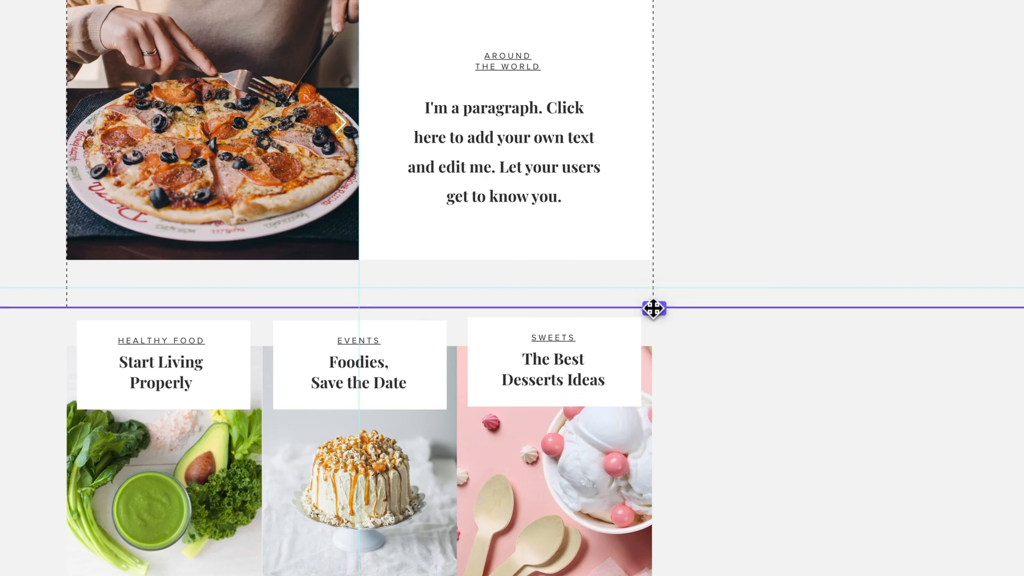
# Step: Lower the Categories section's top edge and snap it to the horizontal guide
pyautogui.moveTo(653, 308); pyautogui.dragTo(658, 333)
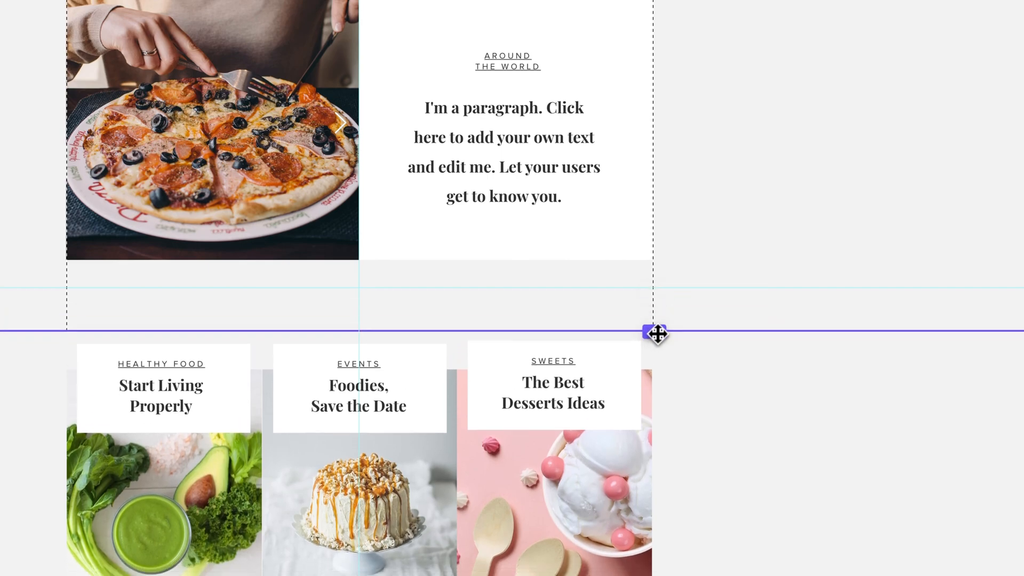
pyautogui.moveTo(655, 333); pyautogui.dragTo(658, 292)
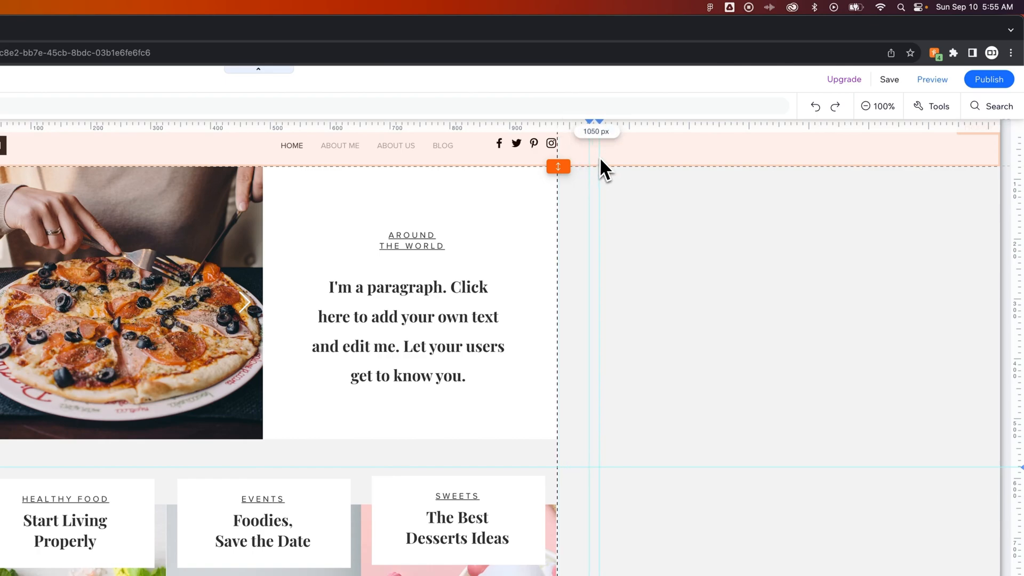
# Step: Drop a vertical guide just right of the content column, near 1050 px
pyautogui.moveTo(594, 124); pyautogui.dragTo(732, 130)
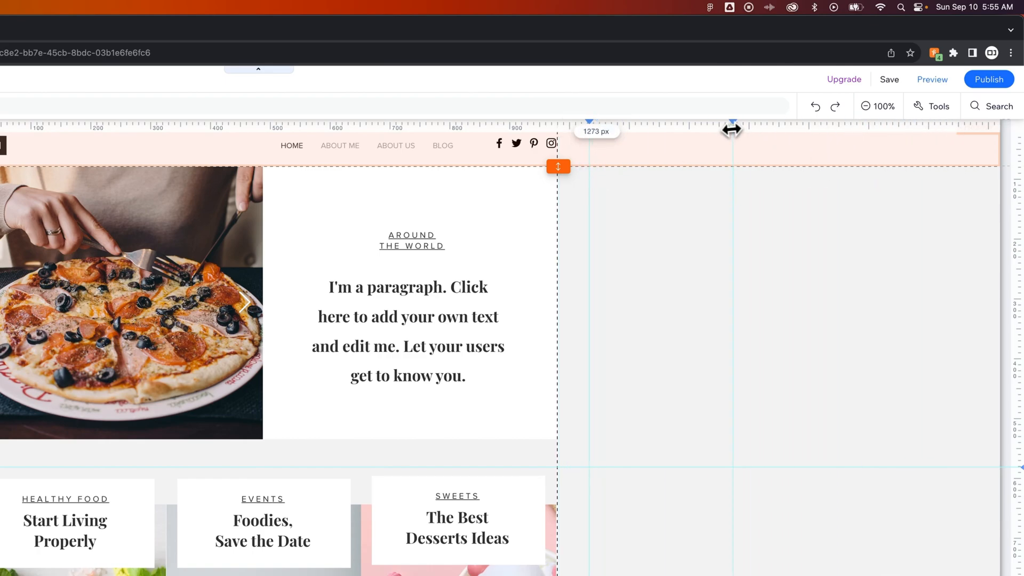
pyautogui.moveTo(680, 140)
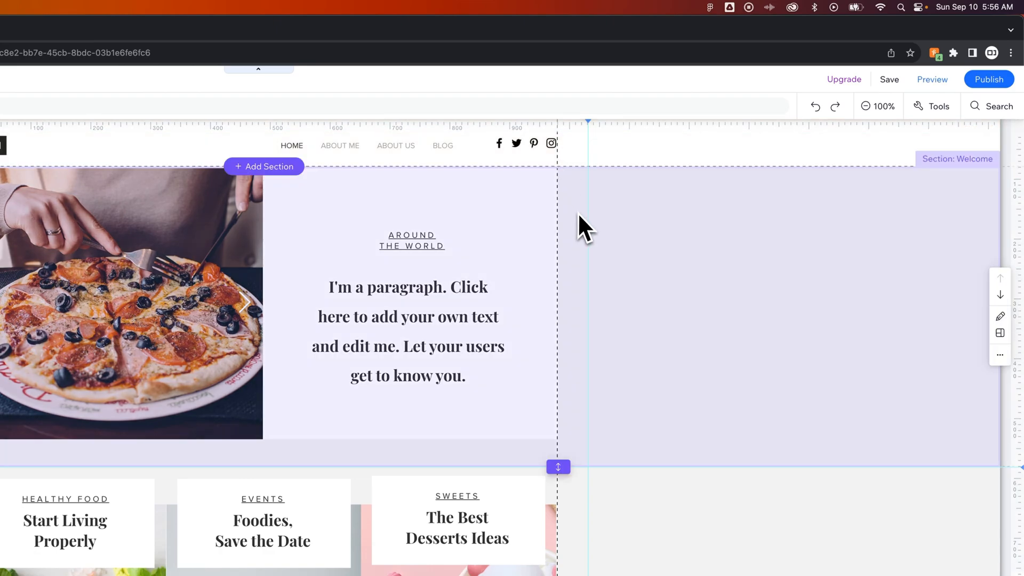
# Step: Turn off Gridlines in Tools, keeping rulers and guides visible
pyautogui.click(939, 106)
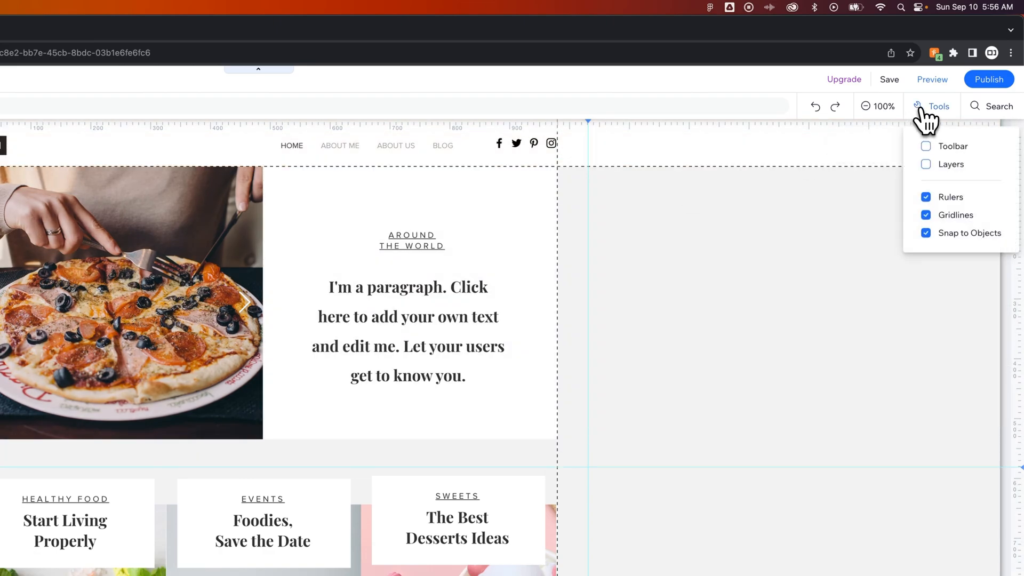
pyautogui.click(926, 216)
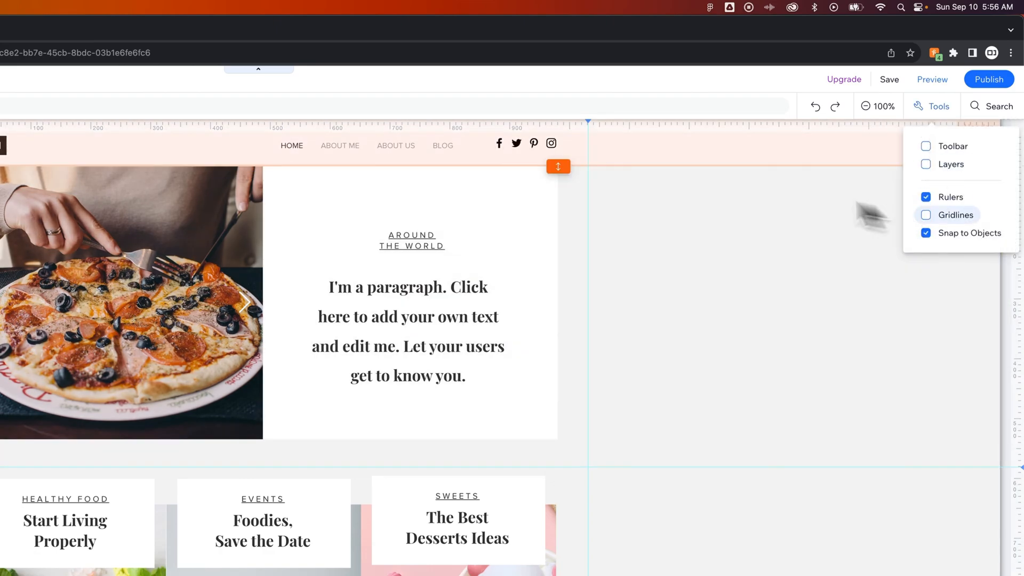